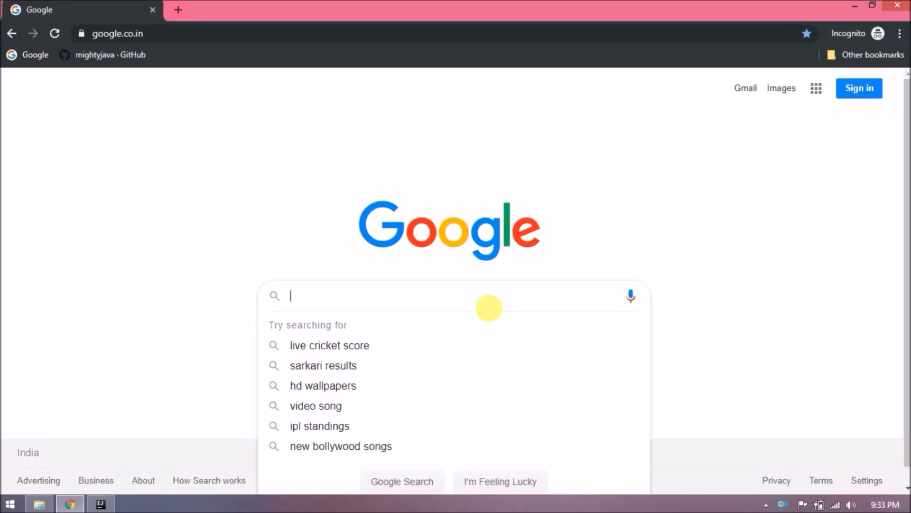
- Search Google for 'node js' and download the 64-bit Windows installer from nodejs.org
type("node js d")
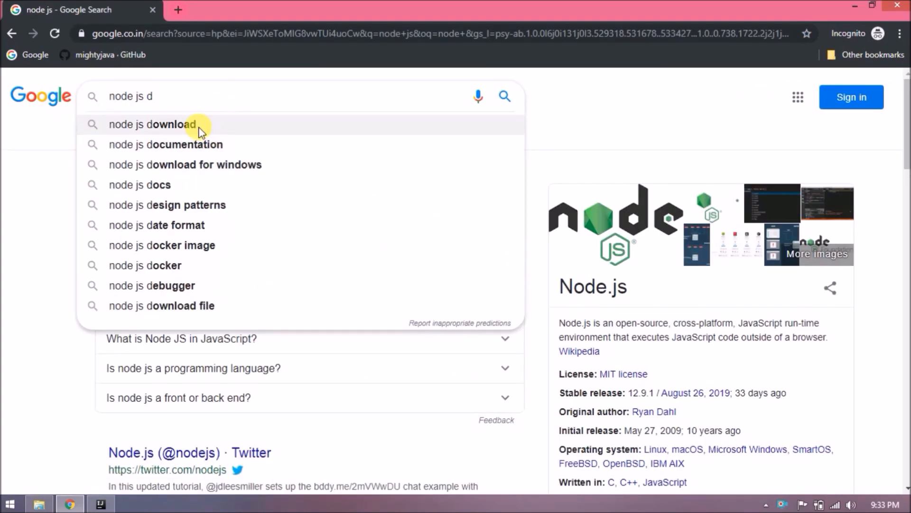
left_click(151, 124)
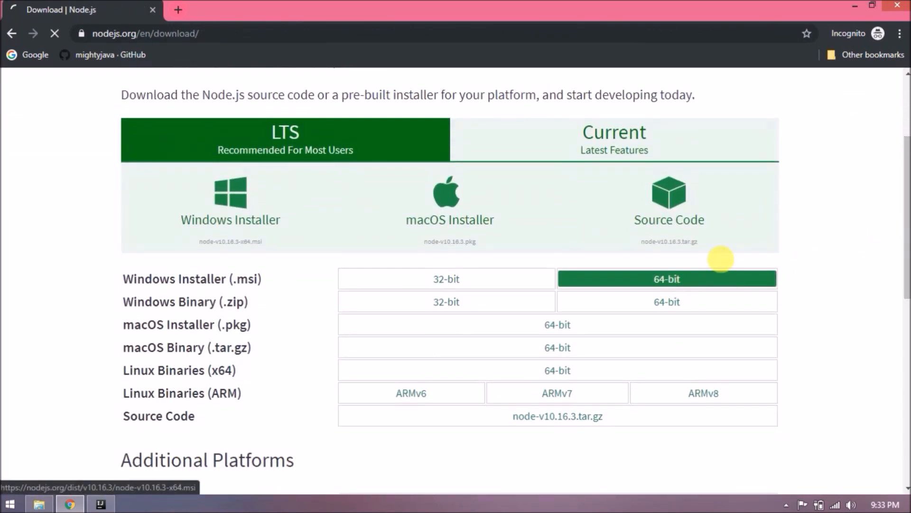
left_click(667, 279)
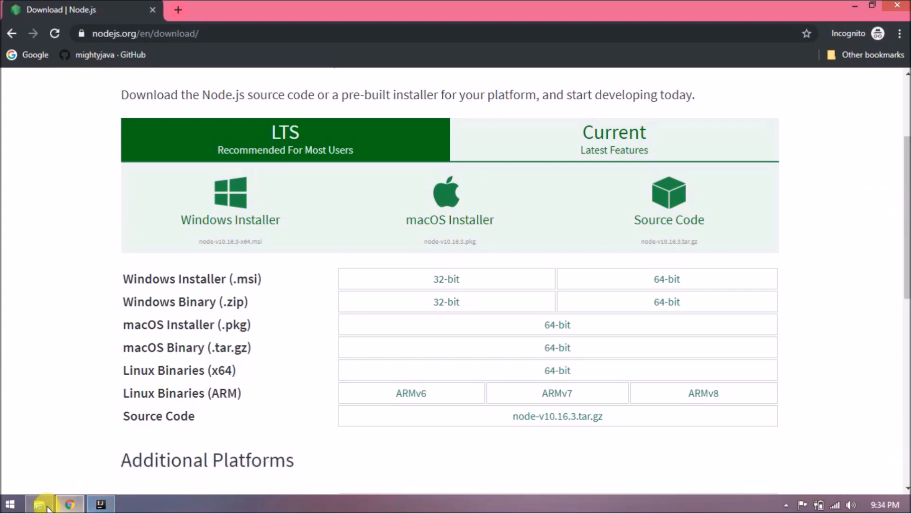
- Run the downloaded Node.js .msi and install with the license accepted and default features
left_click(39, 502)
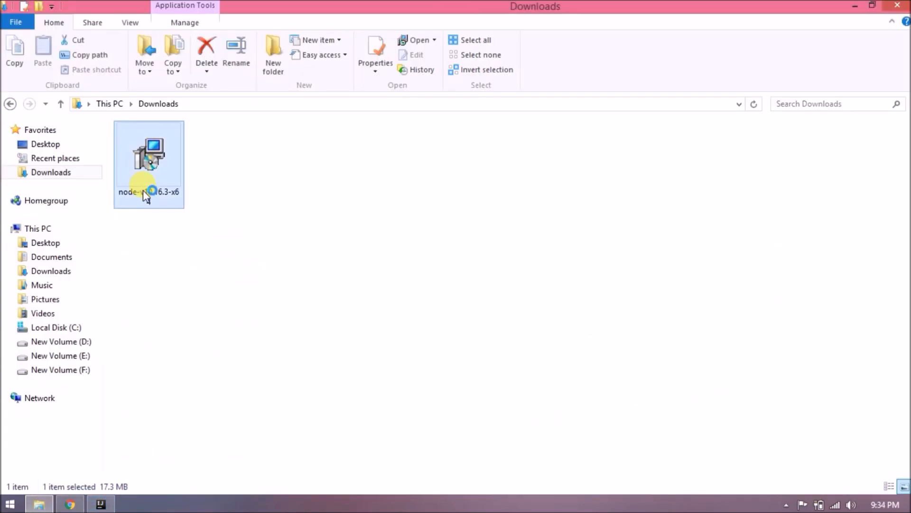
double_click(149, 157)
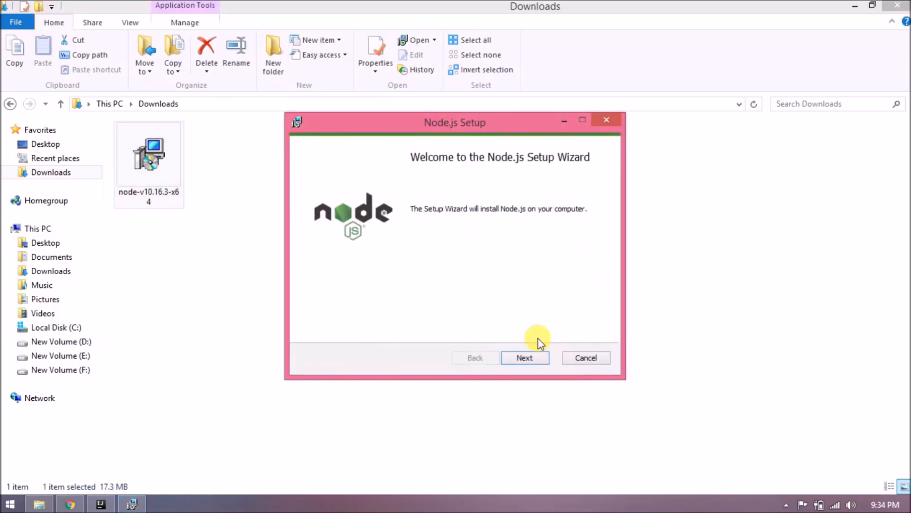
left_click(525, 357)
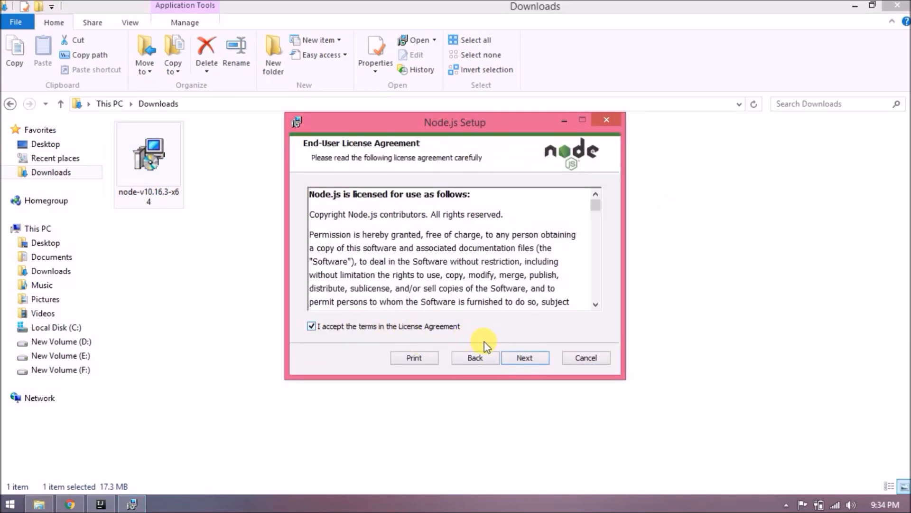
left_click(526, 357)
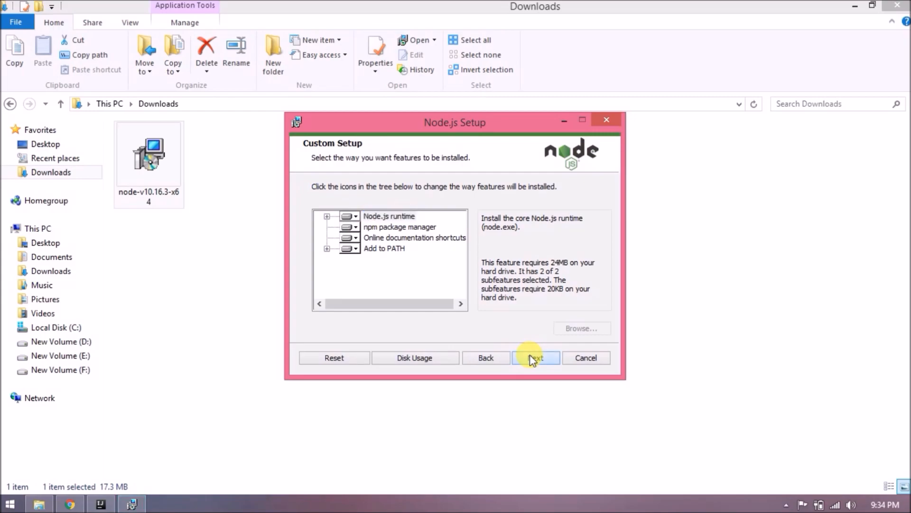
left_click(536, 357)
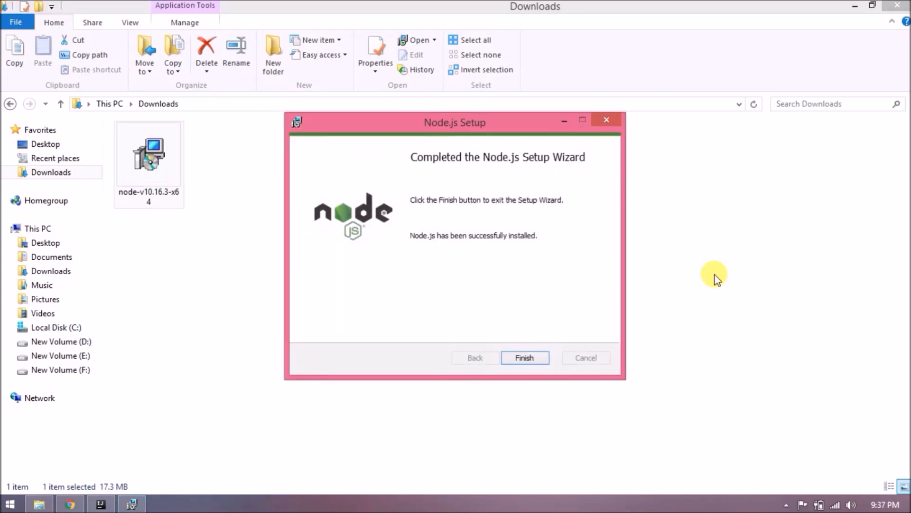
left_click(525, 357)
type("n")
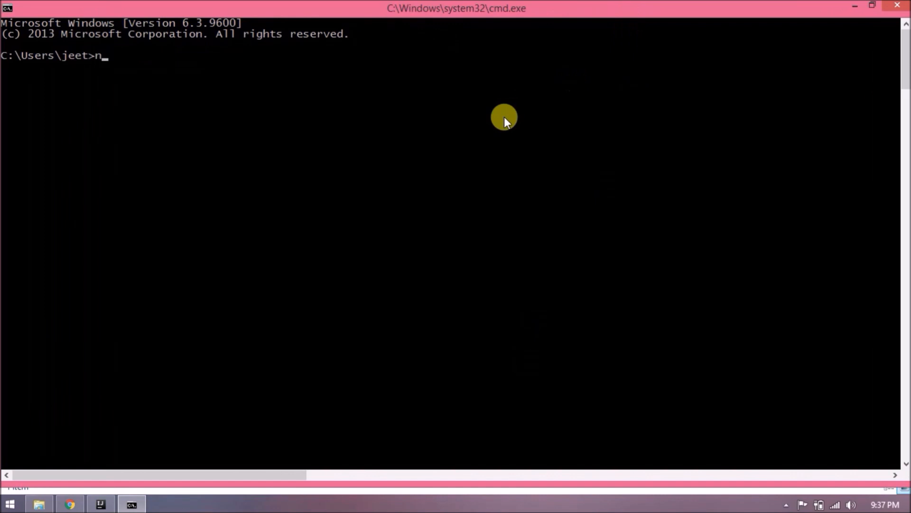
- Verify npm with 'npm version' and create my-first-app via 'npx create-react-app', then cd into it
type("pm versio")
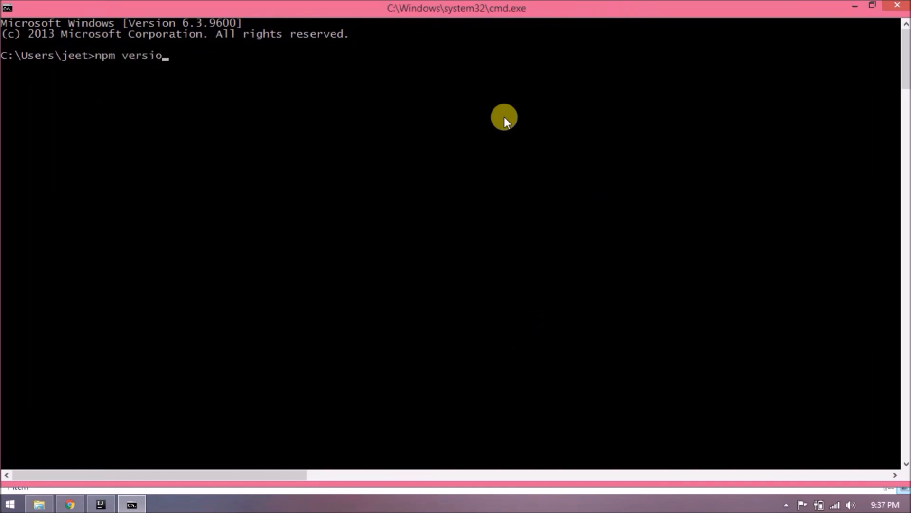
key("Enter")
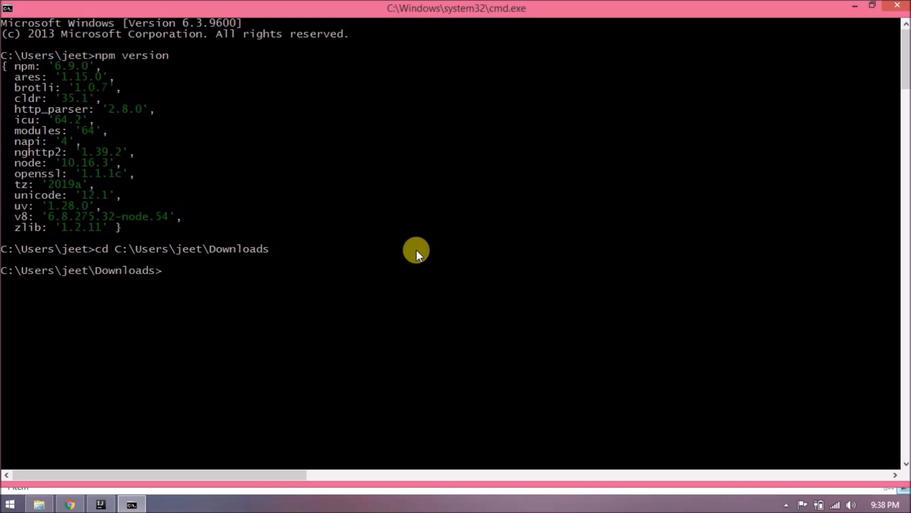
type("npx create-react-app m")
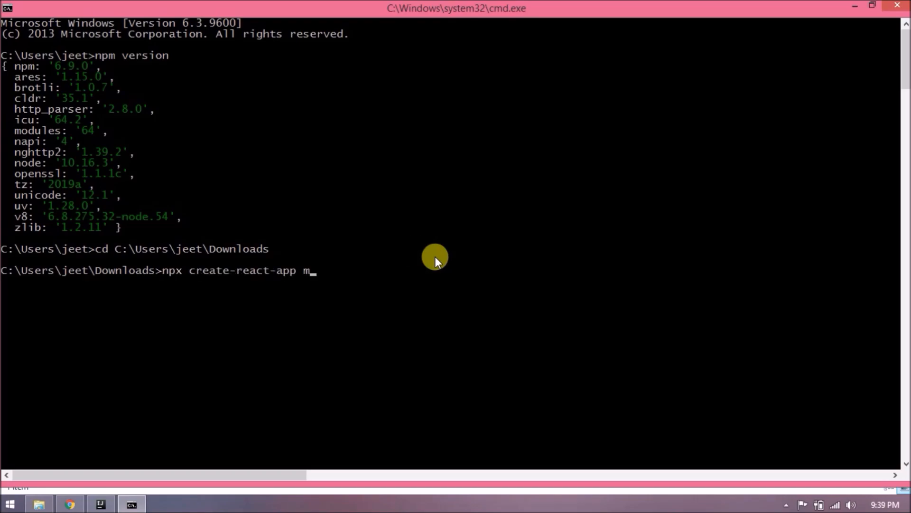
type("y-first-app")
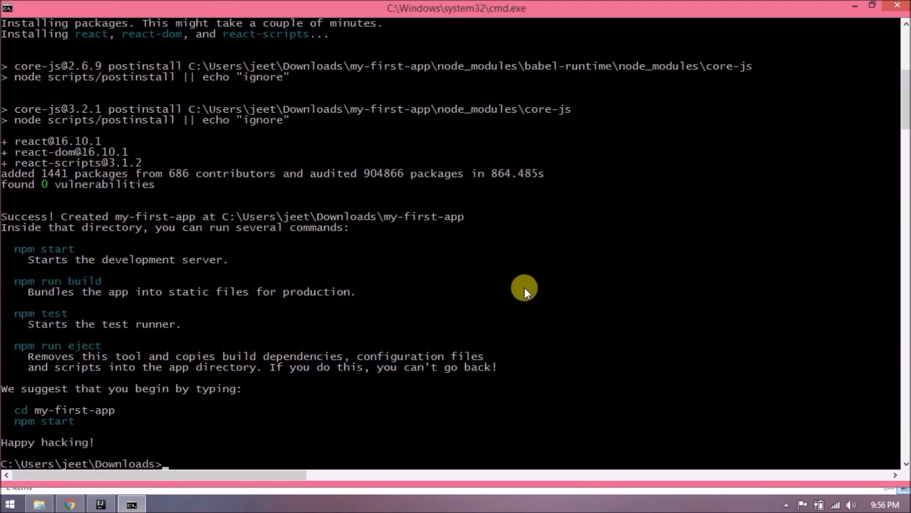
type("cd my-first-app")
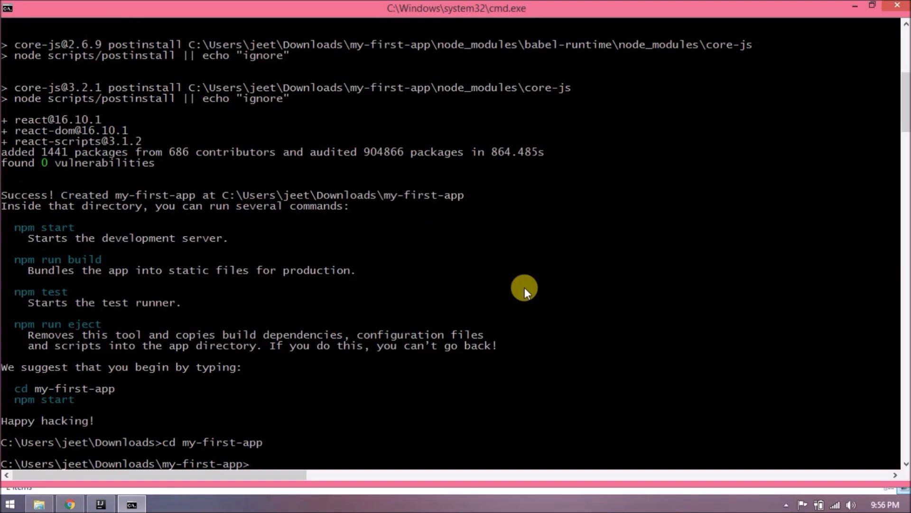
- Start the dev server with 'npm start' and view the starter page at localhost:3000 in Chrome
type("npm start")
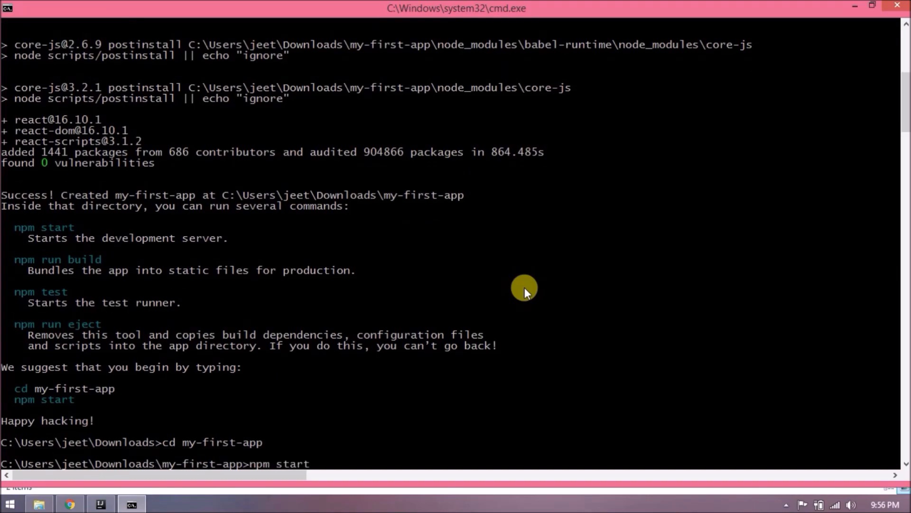
key("enter")
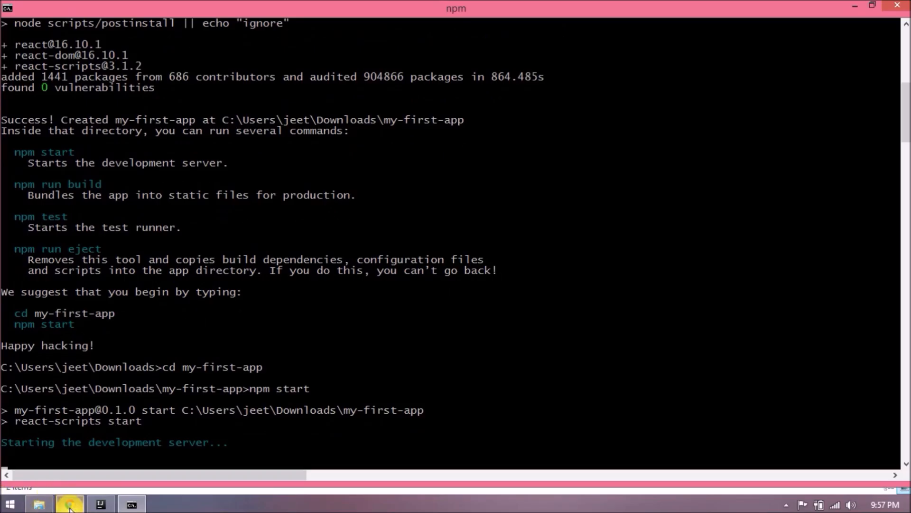
left_click(69, 503)
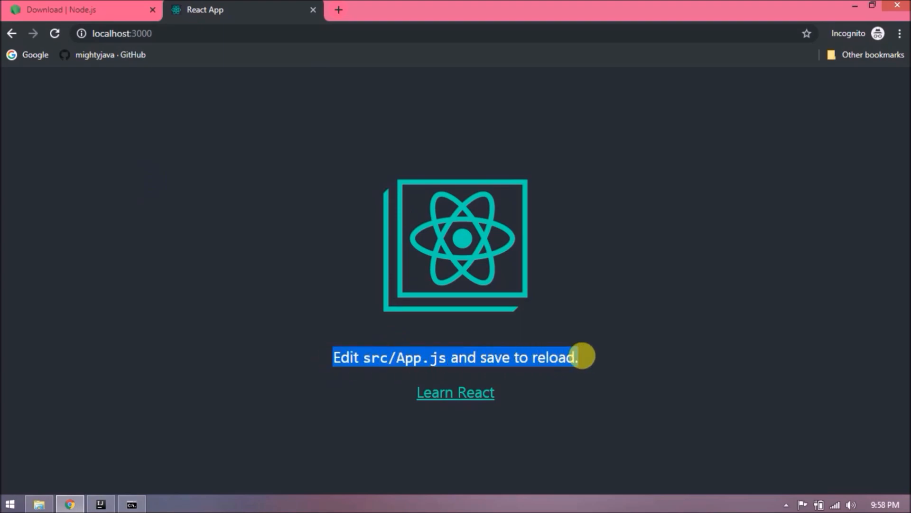
left_click(38, 504)
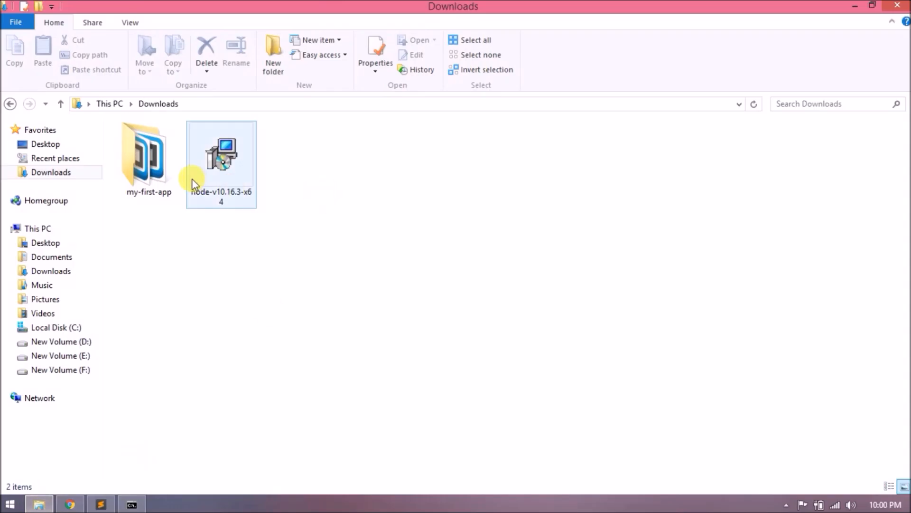
- Load the my-first-app folder from Downloads into the Sublime Text sidebar
double_click(148, 157)
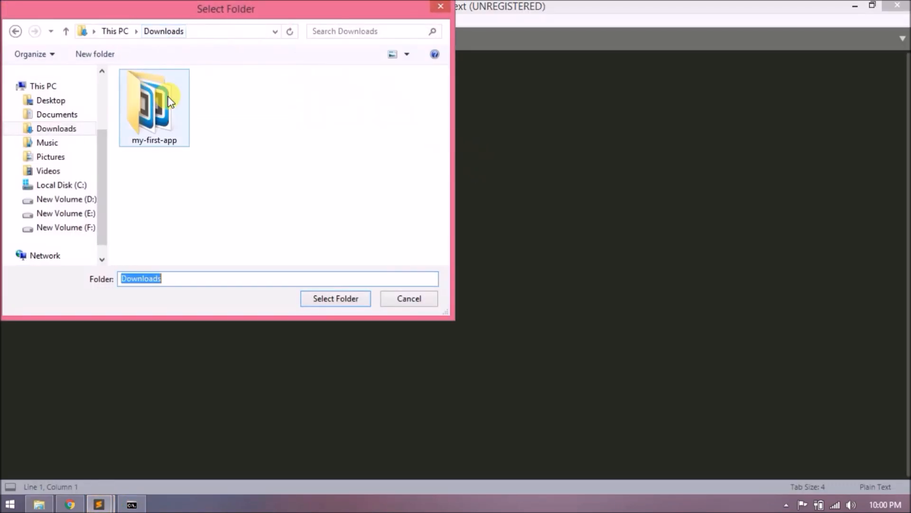
left_click(336, 298)
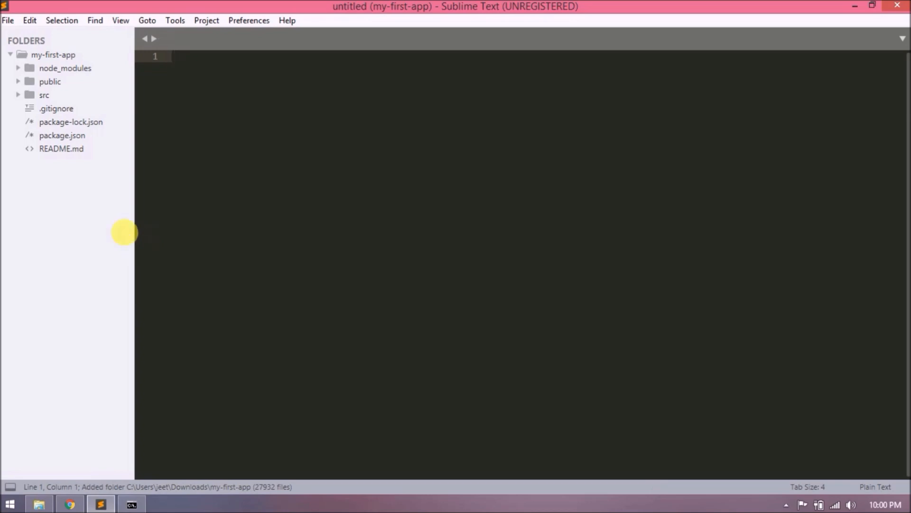
- Browse package-lock.json and expand the public and src folders in the sidebar
double_click(62, 135)
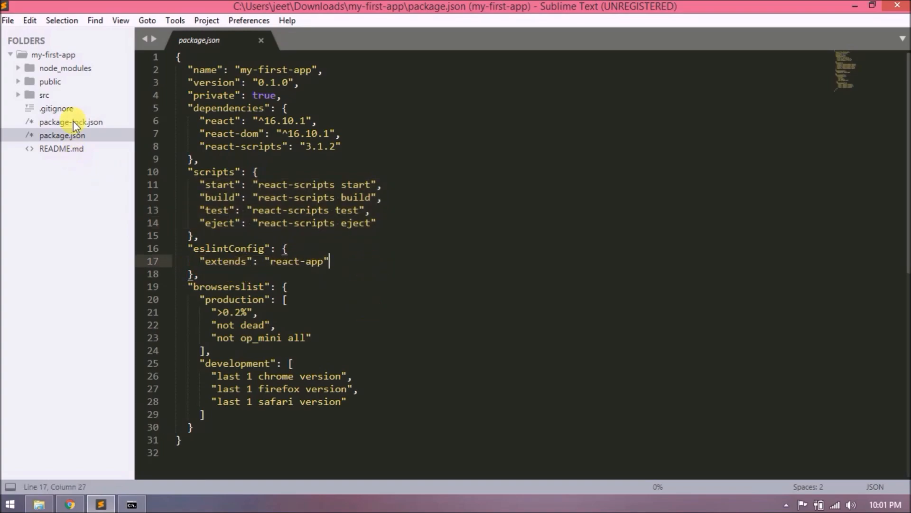
left_click(71, 121)
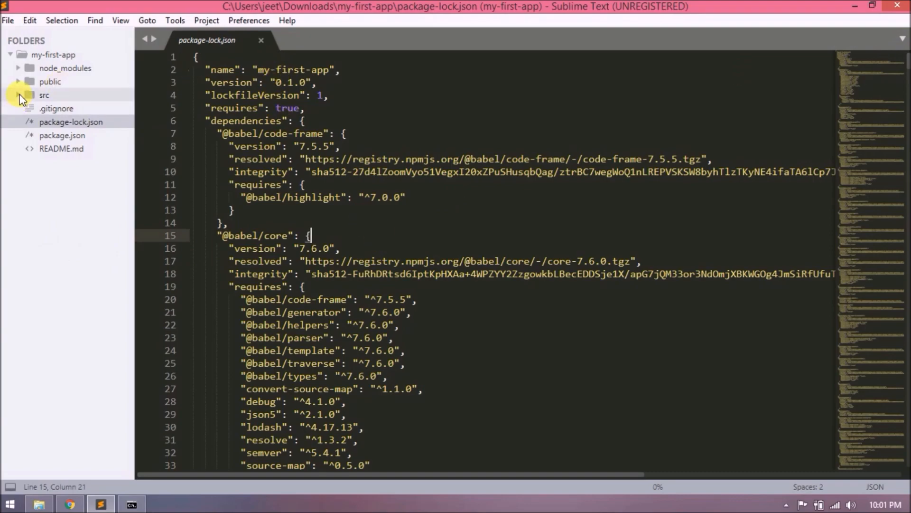
left_click(23, 95)
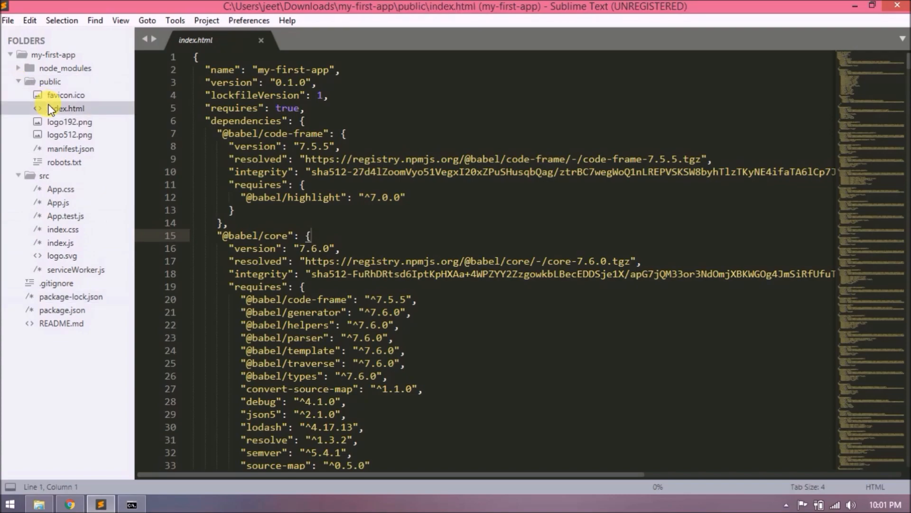
- Read public/index.html to the bottom, selecting the title line and the root div element
left_click(65, 108)
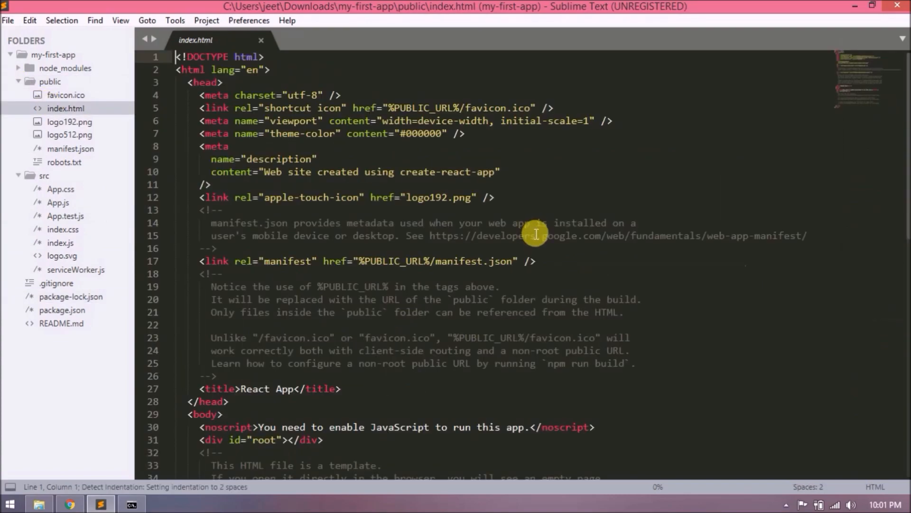
mouse_move(510, 222)
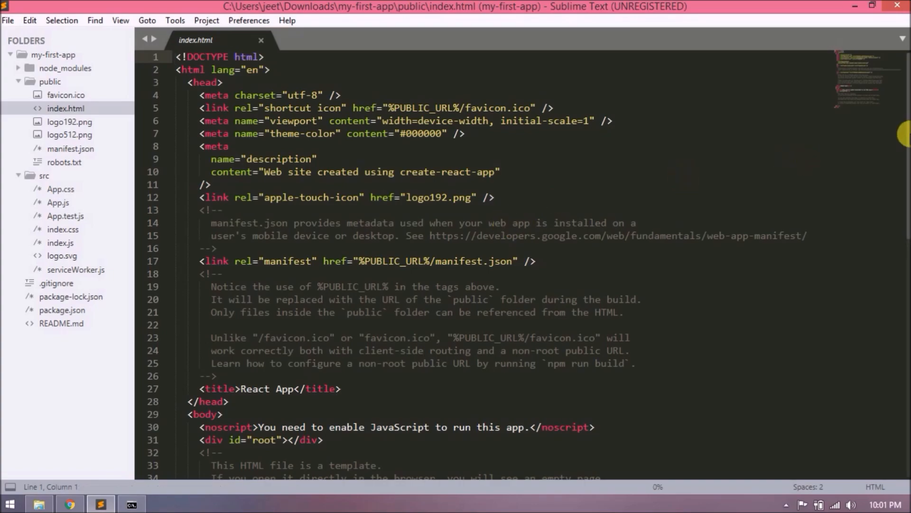
scroll("down", 3)
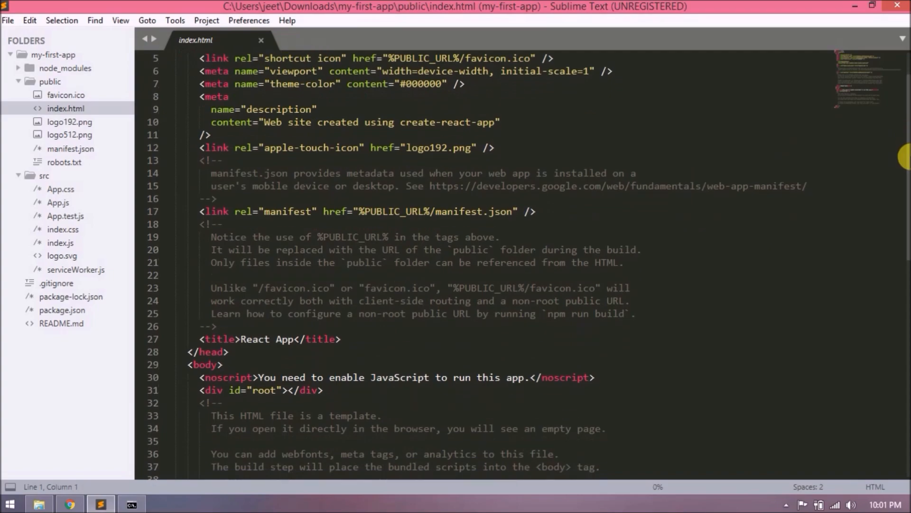
scroll("down", 3)
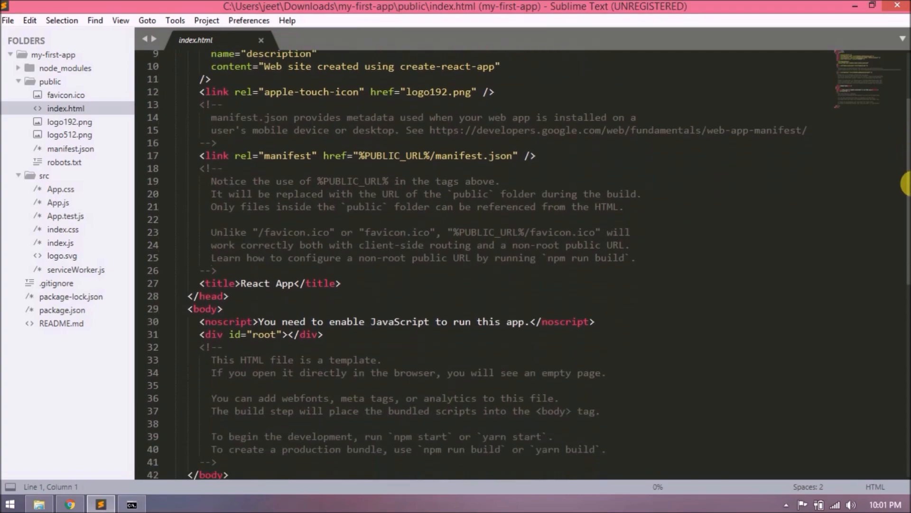
scroll("down", 3)
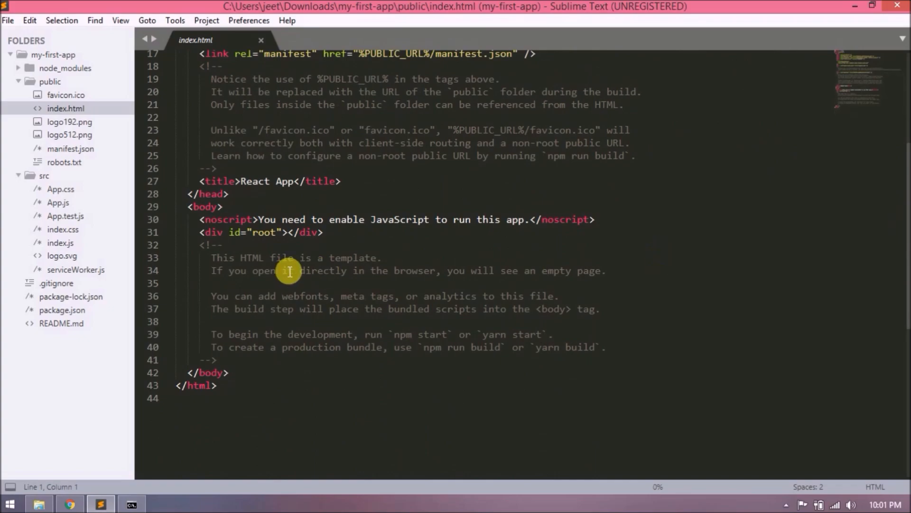
mouse_move(196, 189)
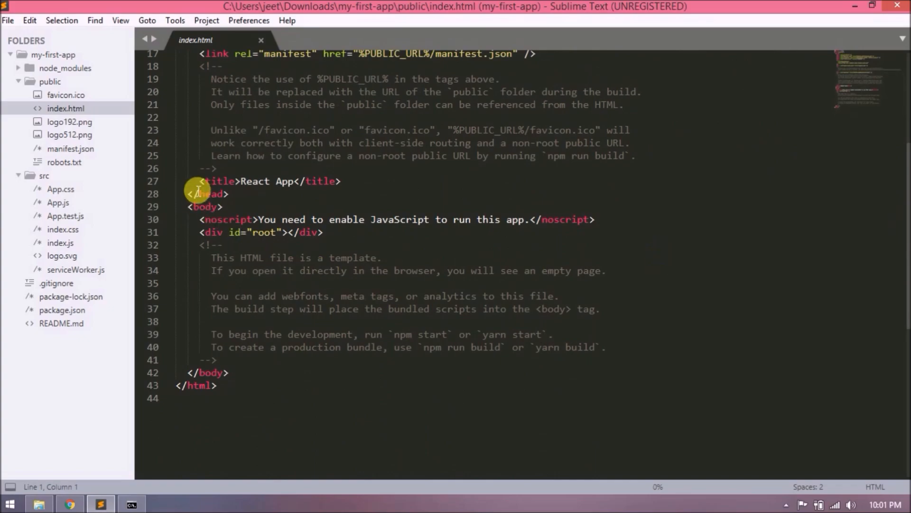
left_click(202, 181)
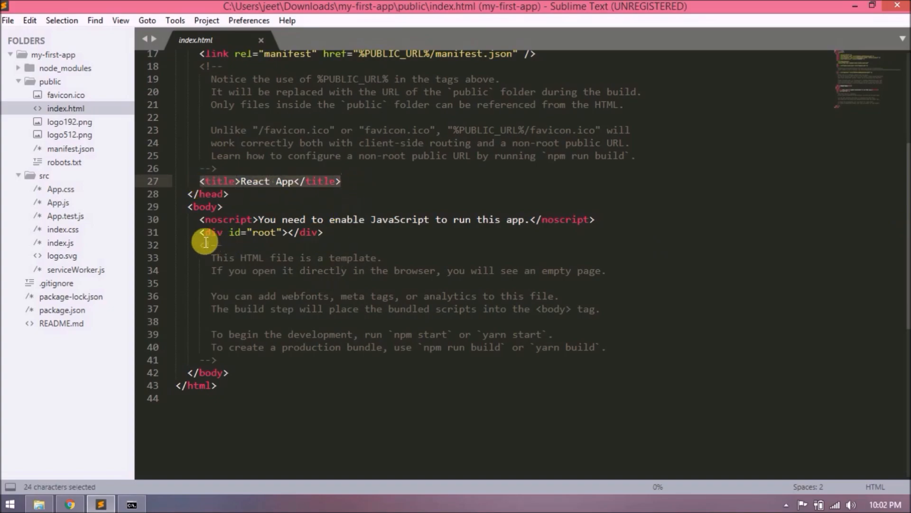
double_click(264, 232)
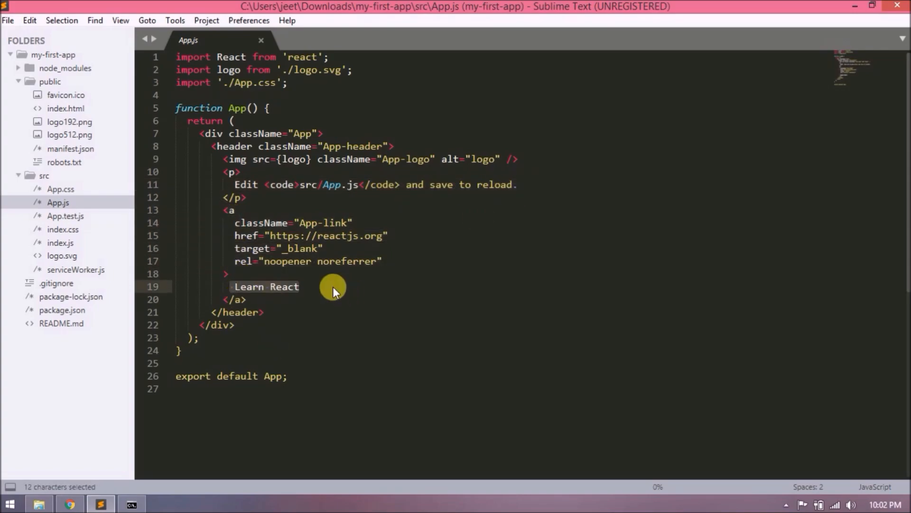
- Examine index.js's ReactDOM import and root render against index.html's root div, then return to App.js
left_click(60, 243)
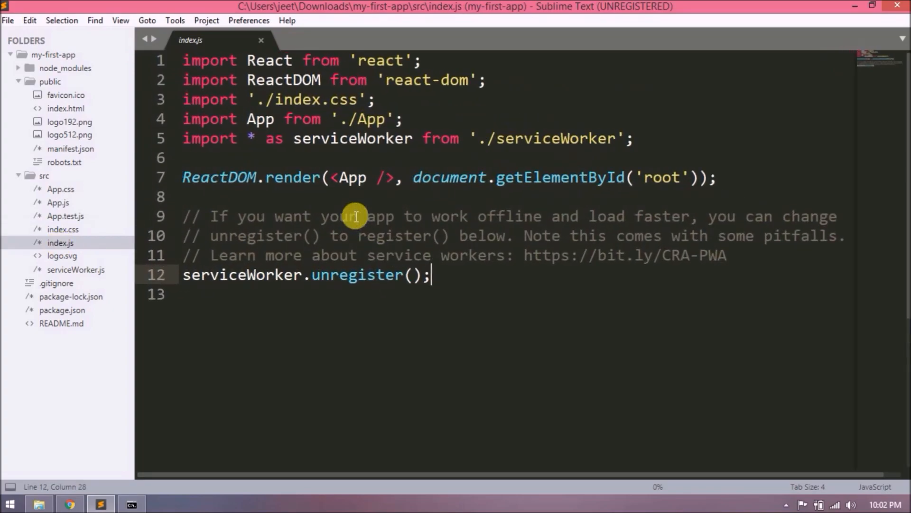
left_click(336, 177)
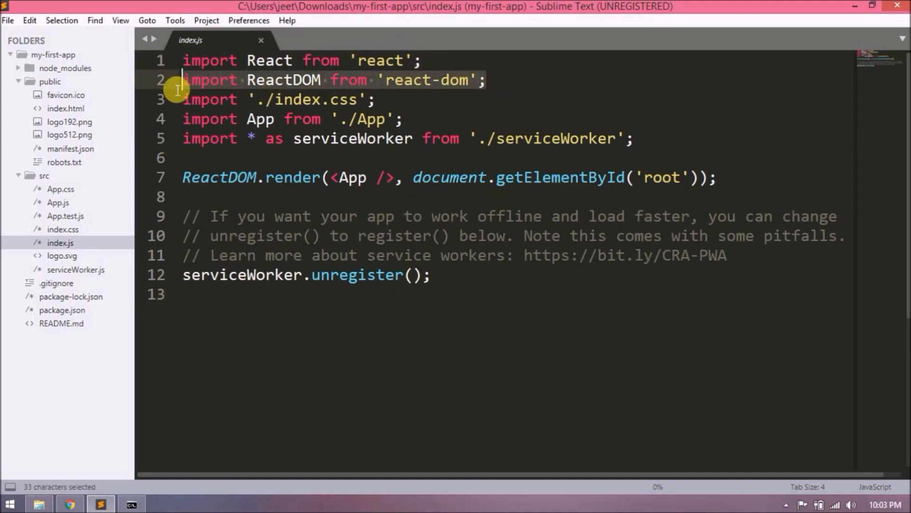
mouse_move(384, 236)
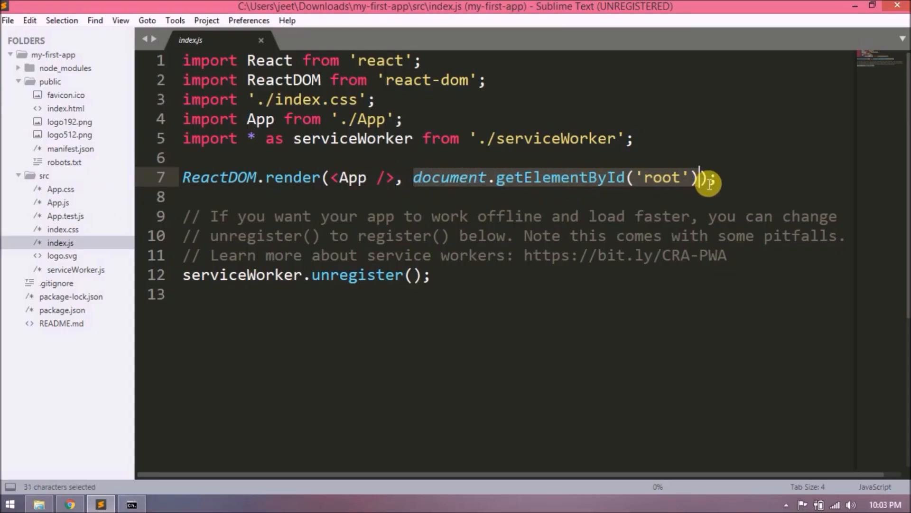
left_click(64, 108)
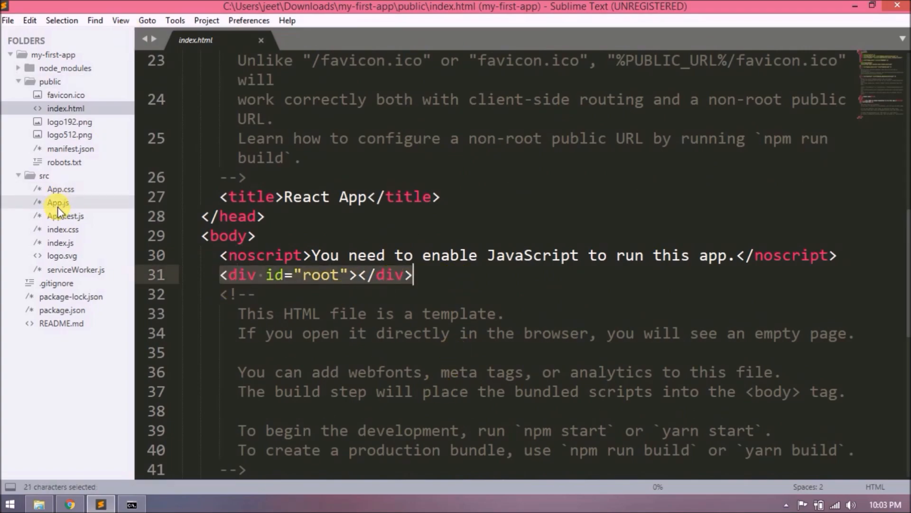
left_click(61, 243)
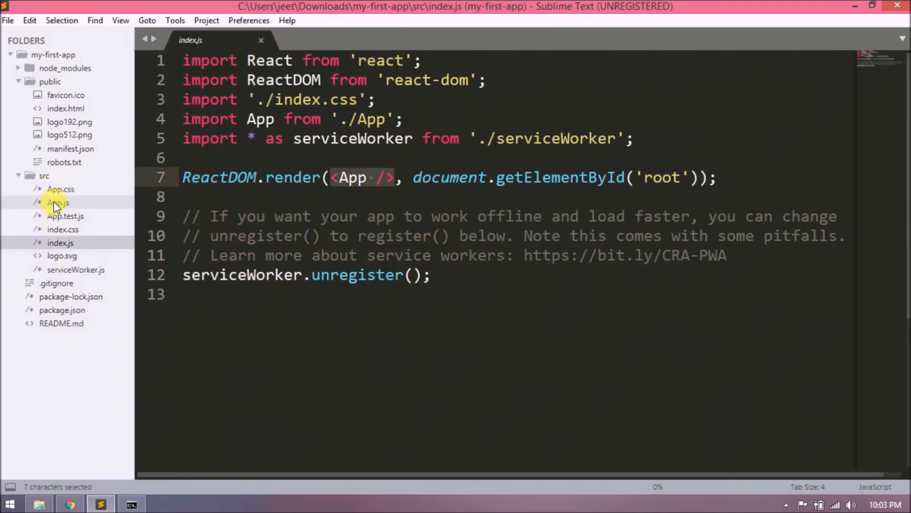
double_click(58, 202)
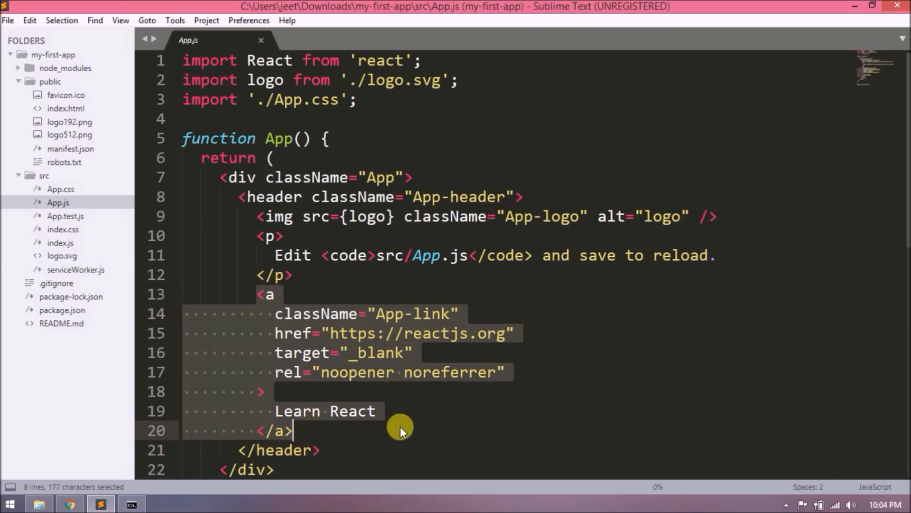
- Delete the paragraph and Learn React link in App.js, leaving 'Hello React' under the logo, and view it in Chrome
key("Delete")
type("Hello React")
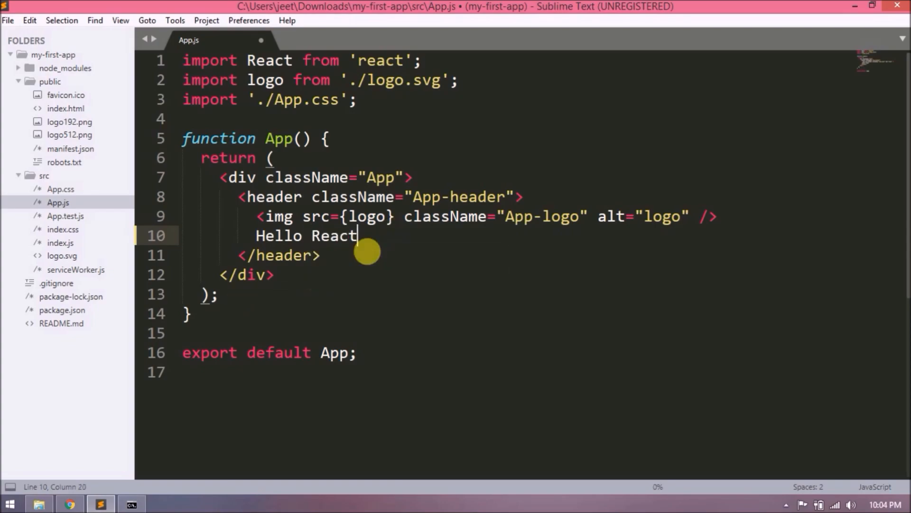
left_click(69, 503)
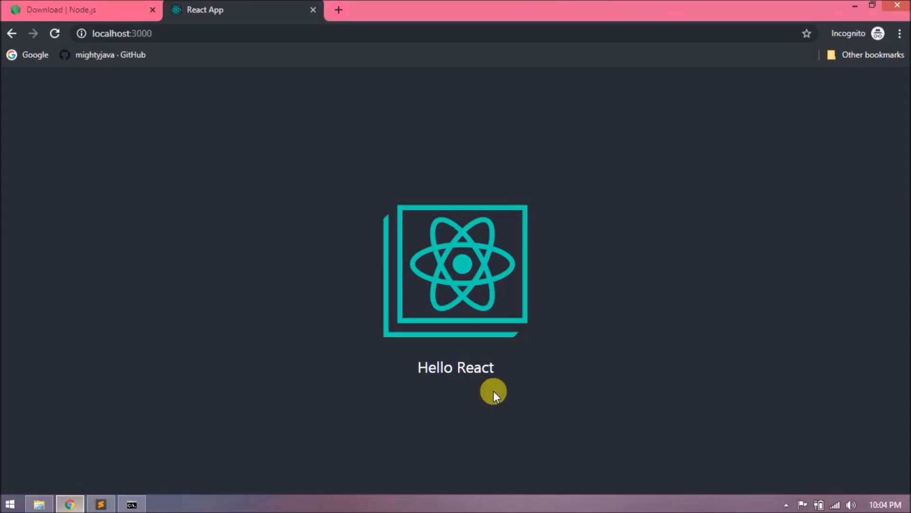
mouse_move(101, 502)
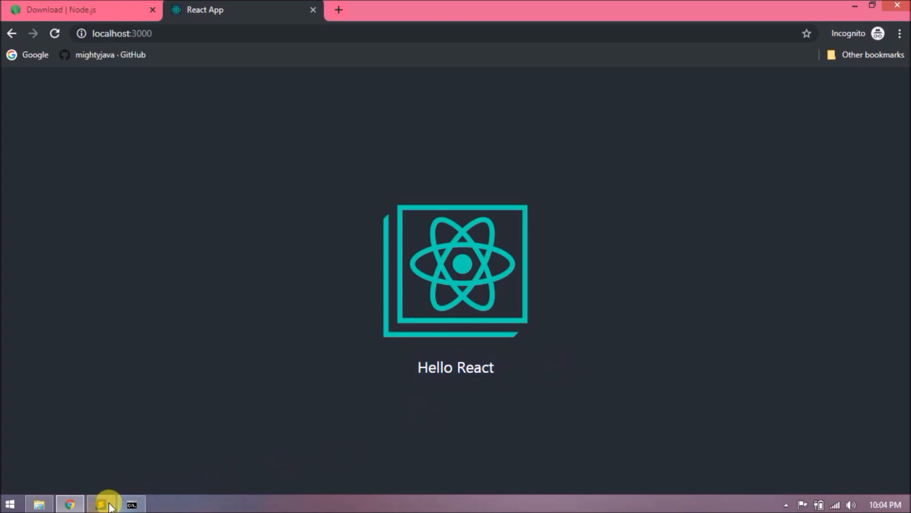
- After confirming localhost:3000 shows Hello React, return to App.js in Sublime Text
left_click(100, 503)
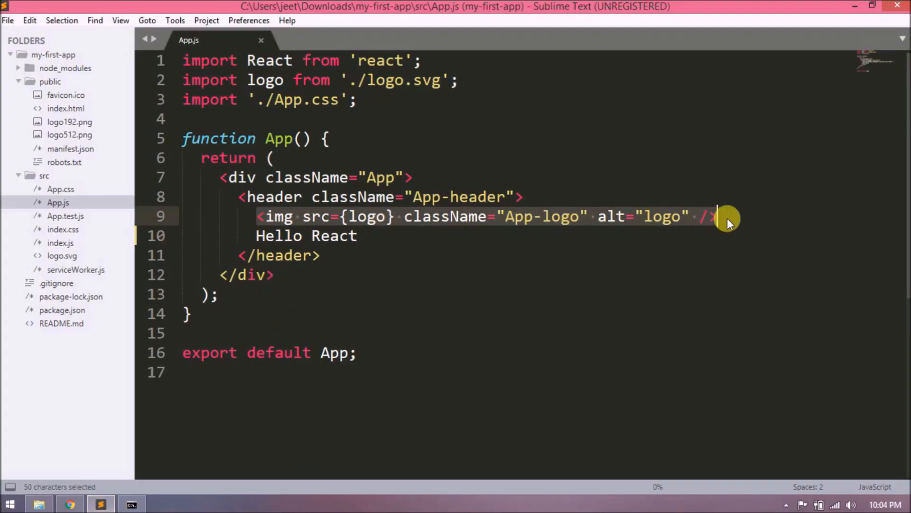